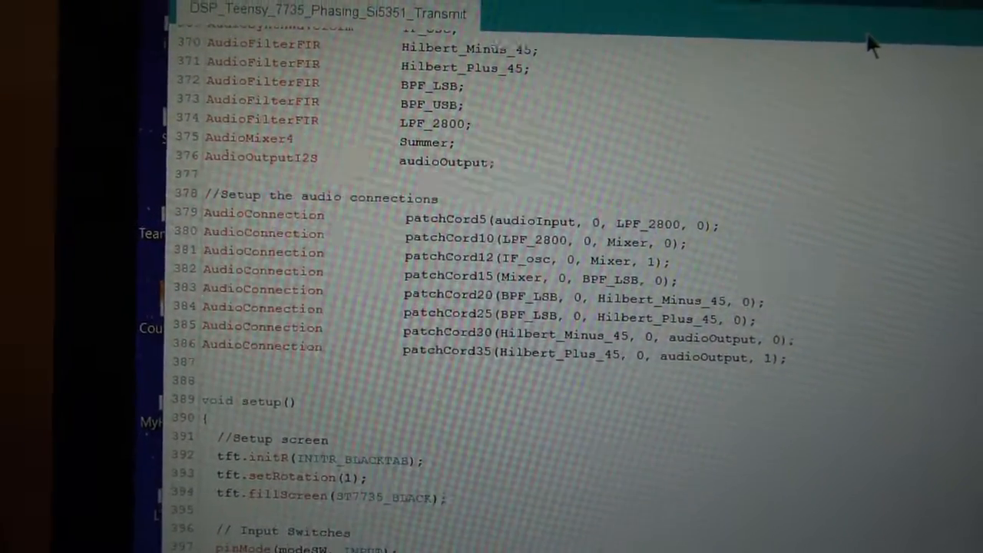
pyautogui.scroll(-3)
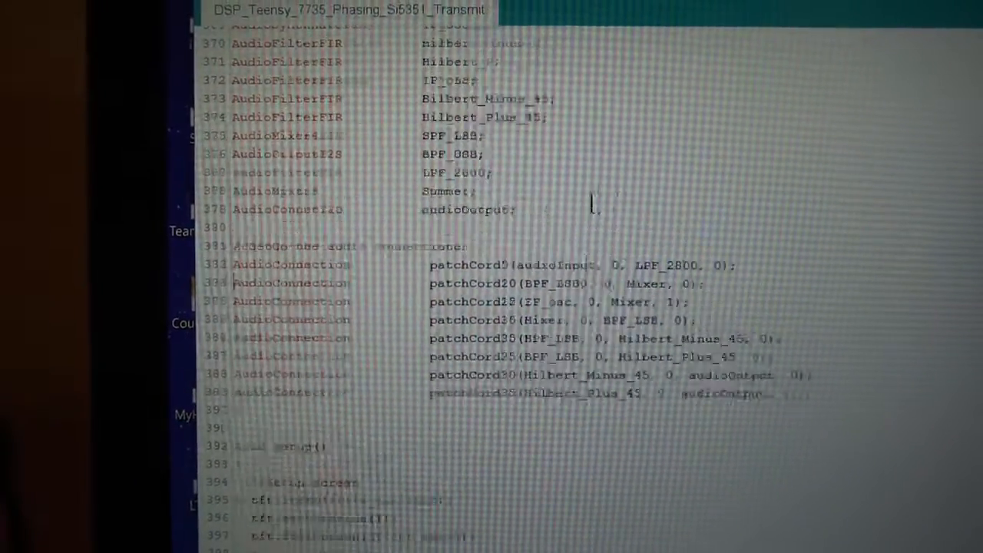
pyautogui.scroll(-3)
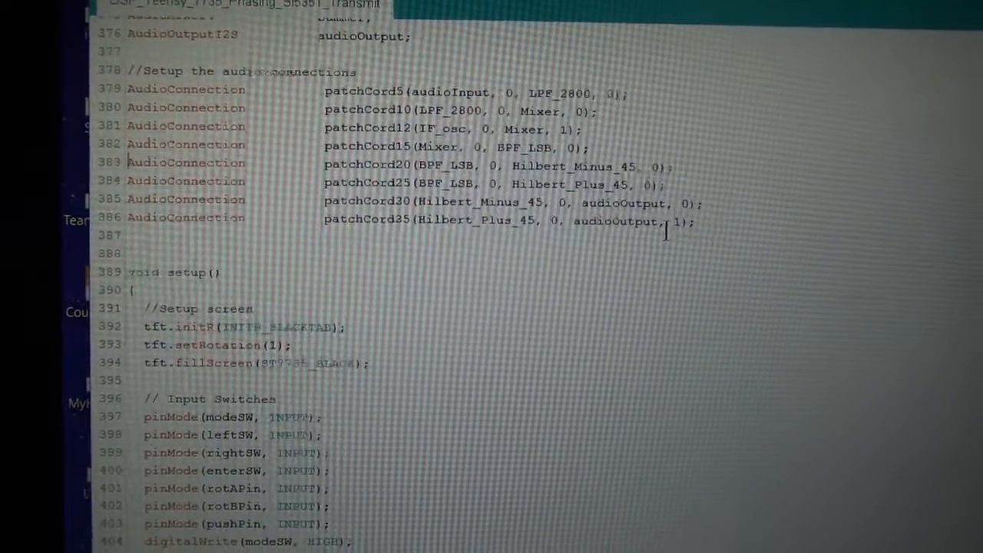
pyautogui.scroll(-3)
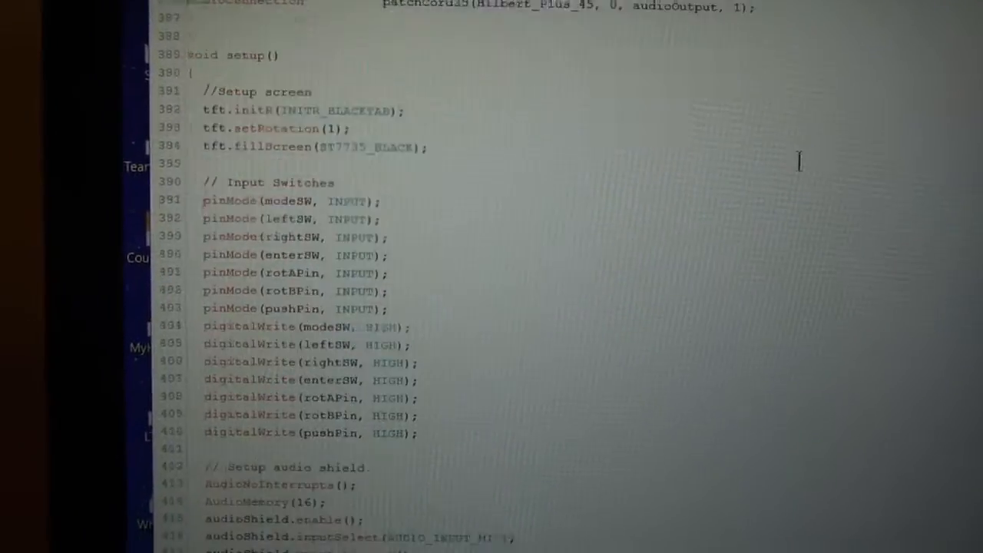
pyautogui.scroll(-3)
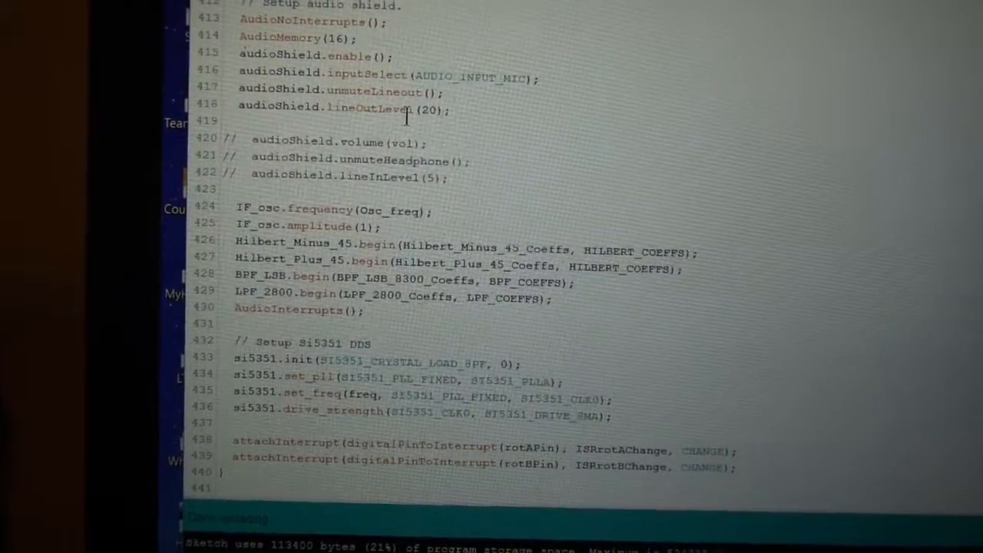
pyautogui.scroll(-3)
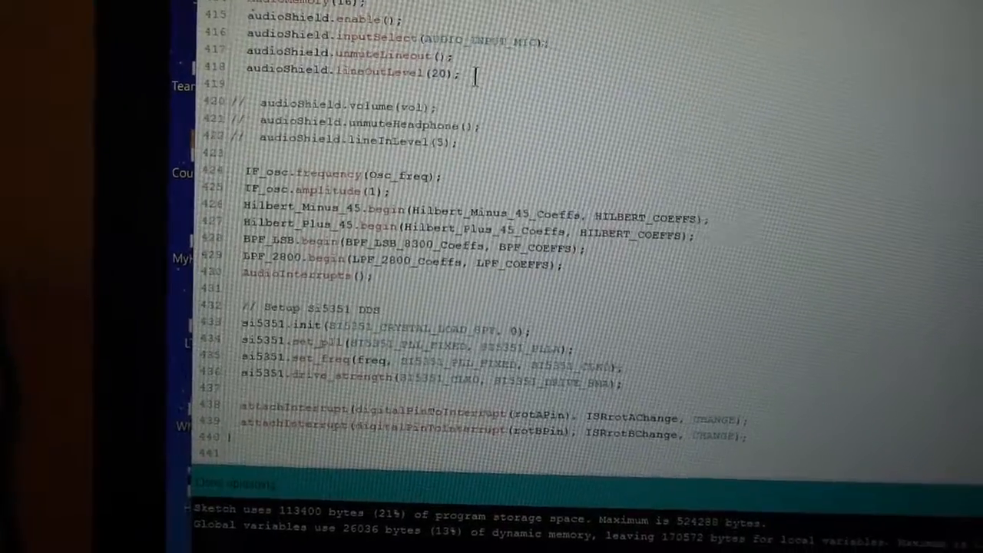
pyautogui.scroll(-3)
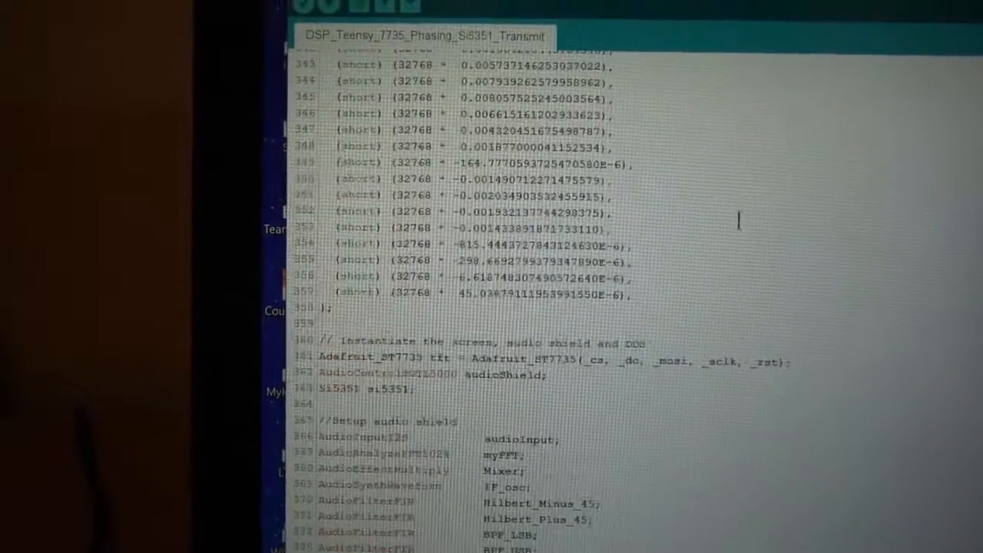
pyautogui.scroll(-3)
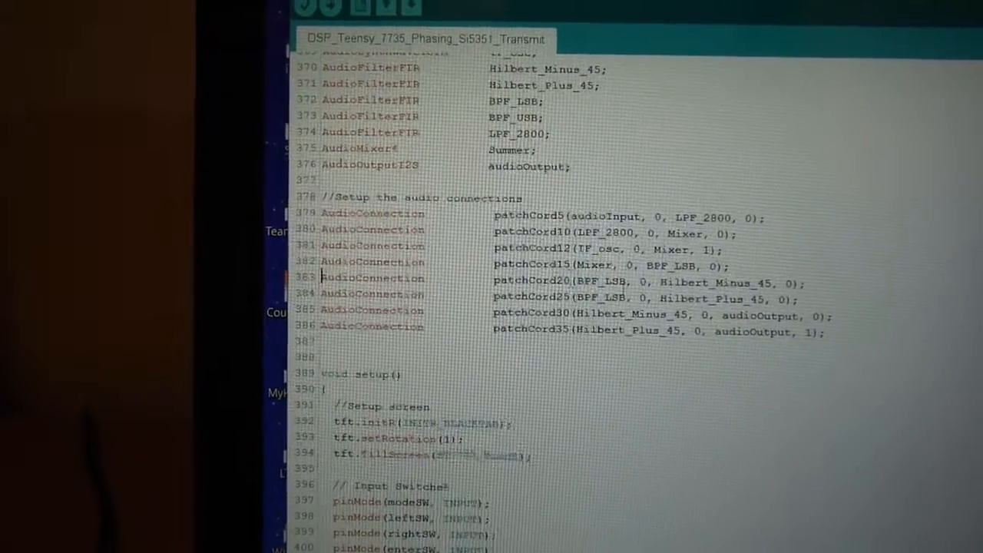
pyautogui.scroll(-3)
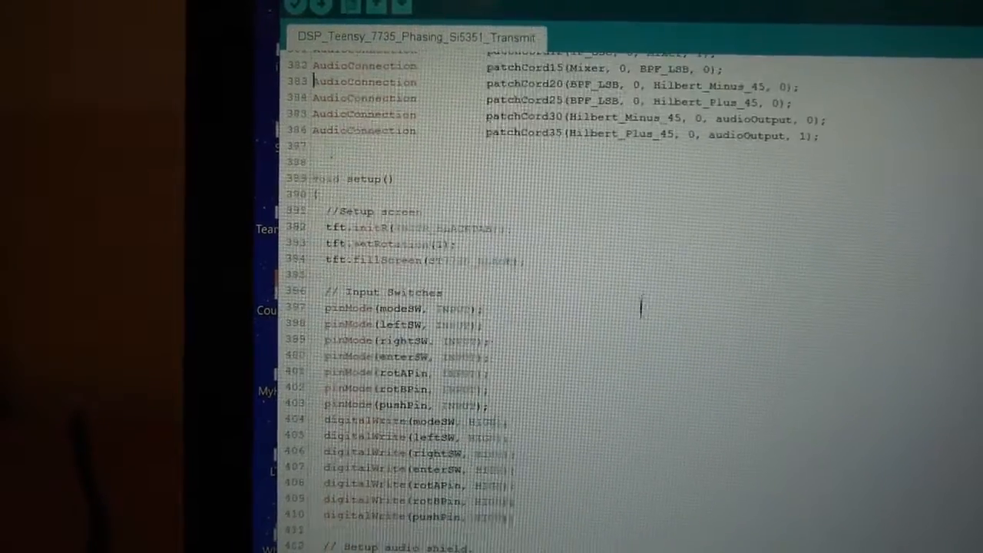